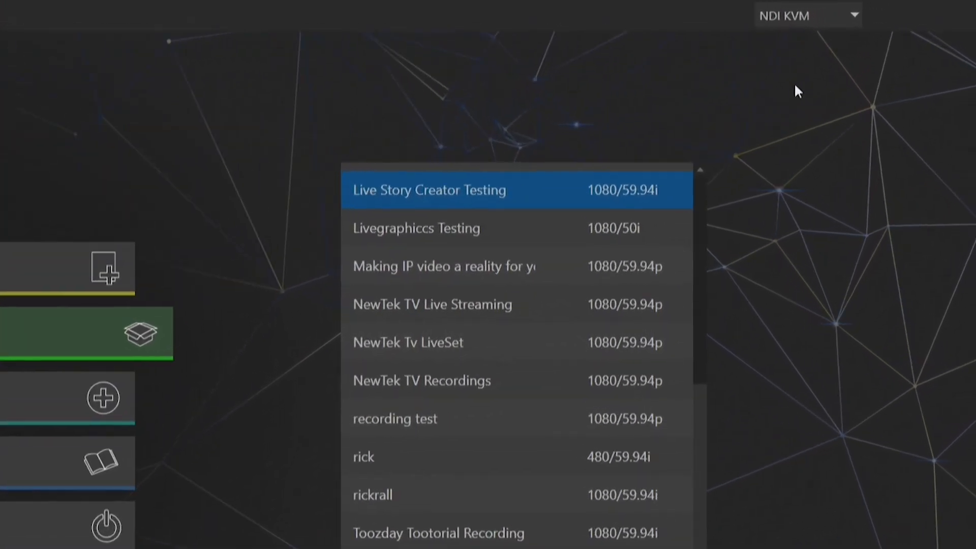
{"action": "mouse_move", "coordinate": [947, 33]}
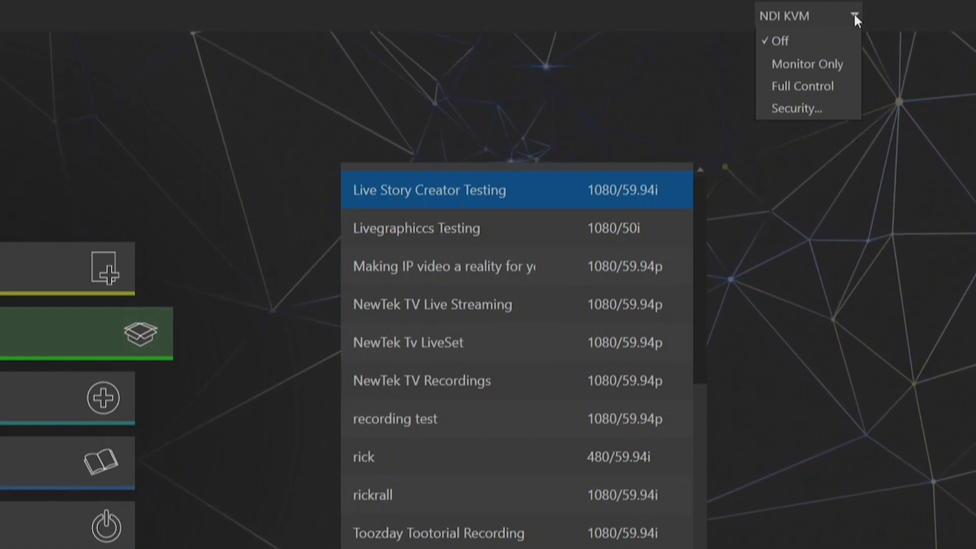
{"action": "mouse_move", "coordinate": [821, 51]}
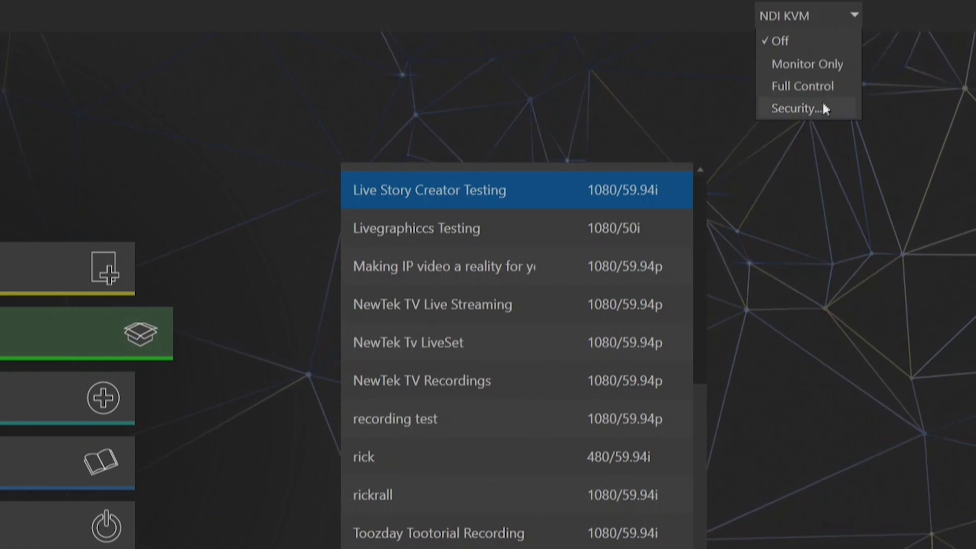
{"action": "mouse_move", "coordinate": [818, 117]}
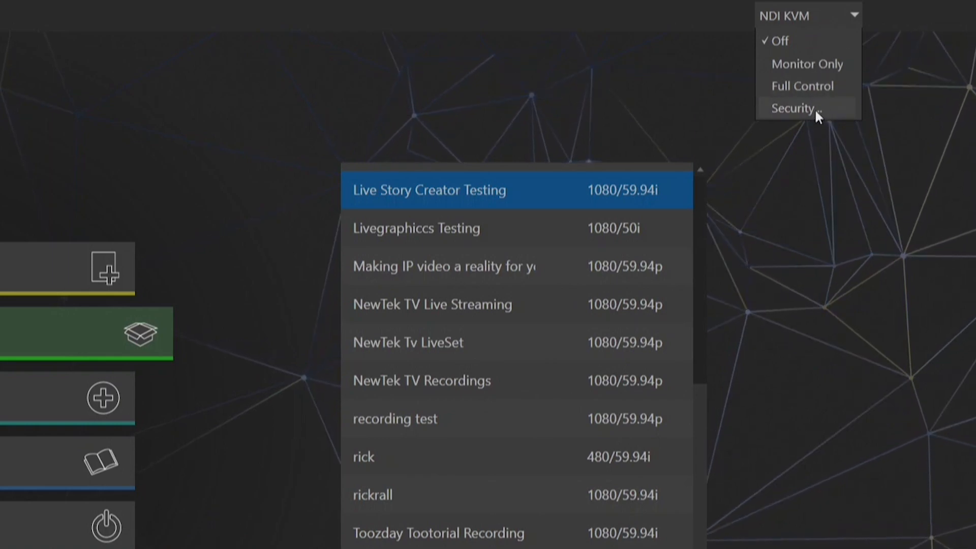
Step: Leave NDI KVM Security with no group restriction and set KVM to Full Control
{"action": "left_click", "coordinate": [793, 107]}
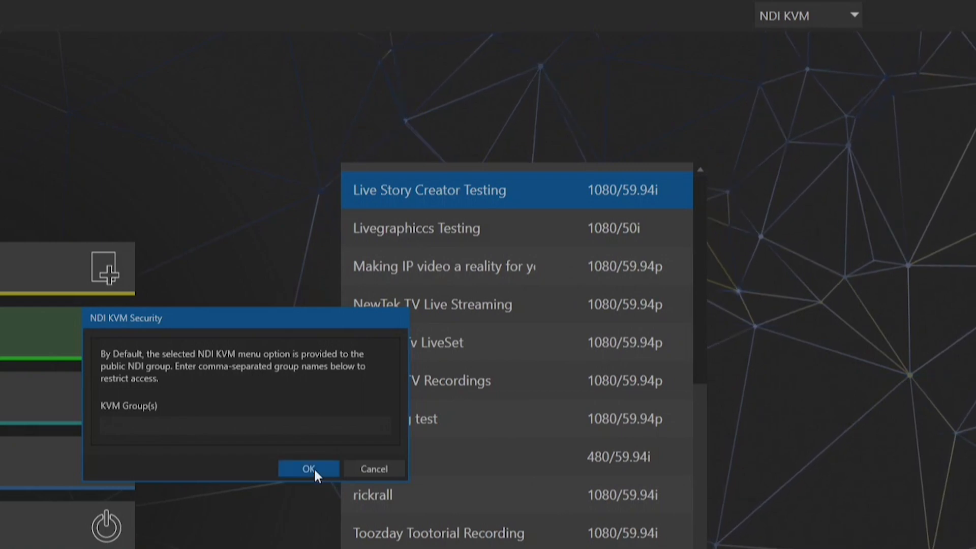
{"action": "left_click", "coordinate": [308, 467]}
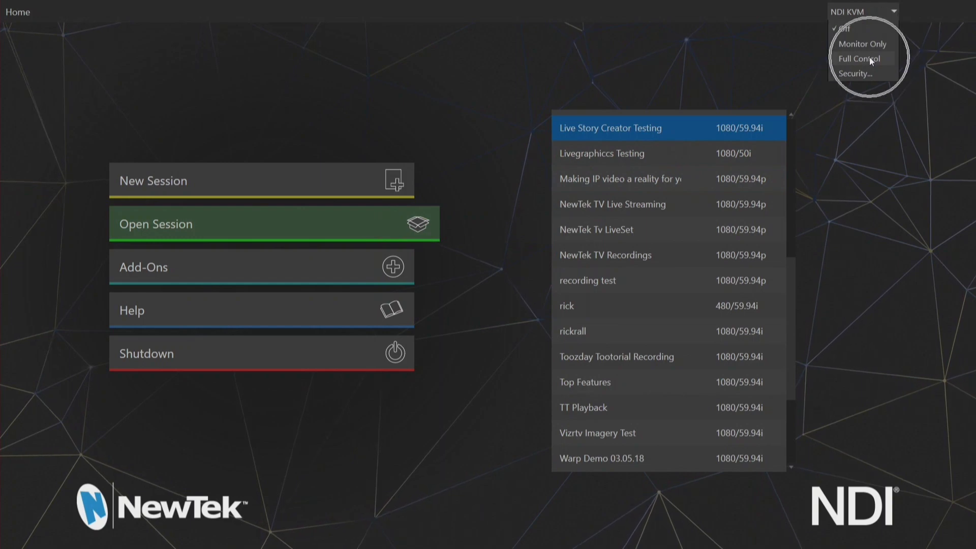
{"action": "left_click", "coordinate": [860, 58]}
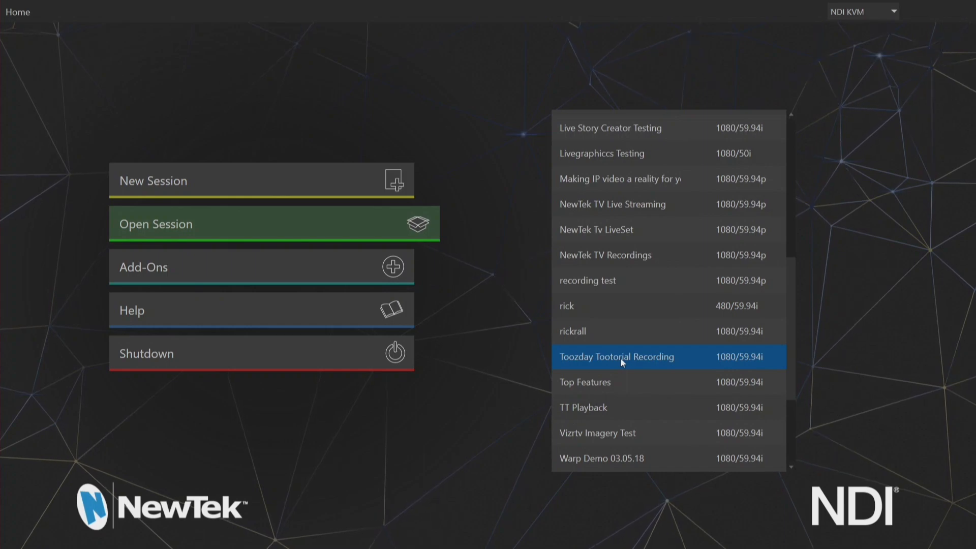
{"action": "mouse_move", "coordinate": [671, 370]}
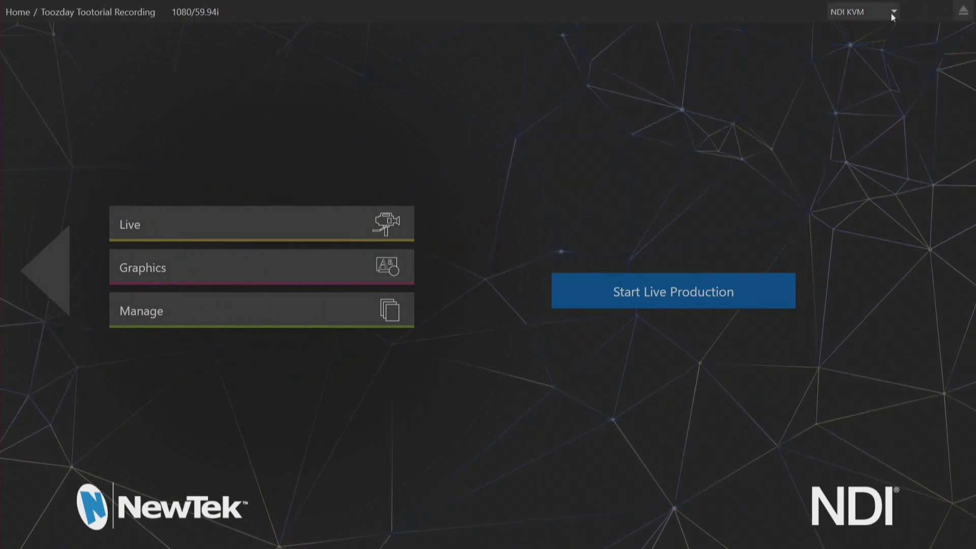
Step: Open the Toozday Tootorial Recording session from the Home screen list
{"action": "left_click", "coordinate": [894, 12]}
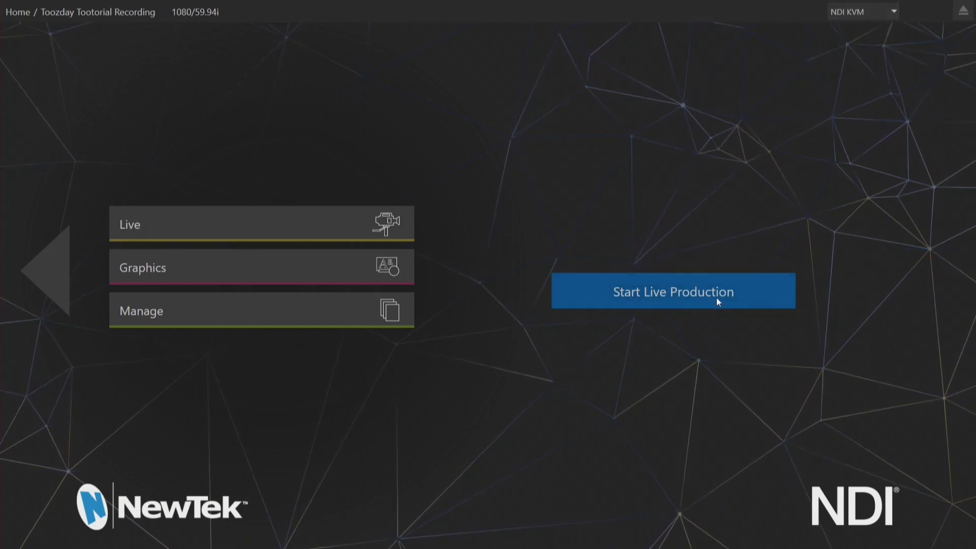
{"action": "mouse_move", "coordinate": [899, 28]}
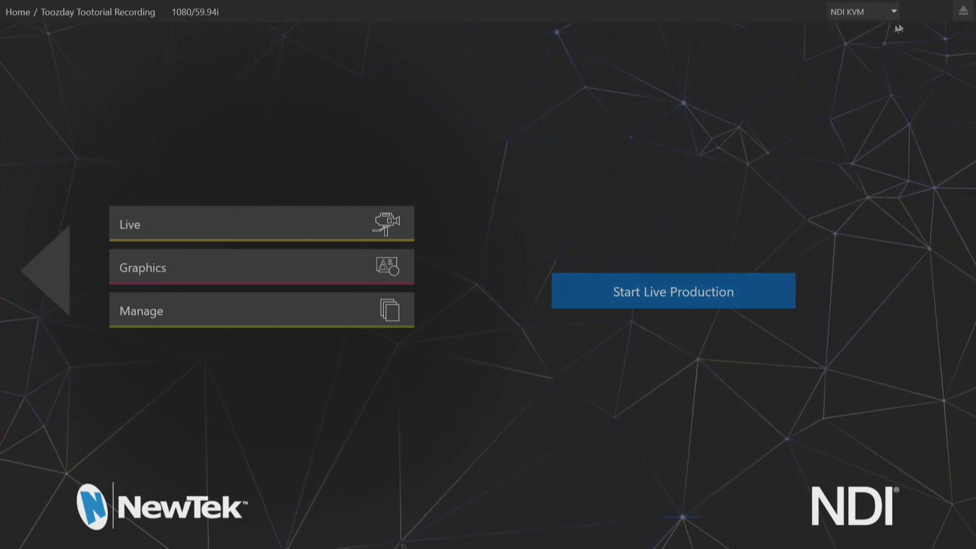
{"action": "mouse_move", "coordinate": [608, 325]}
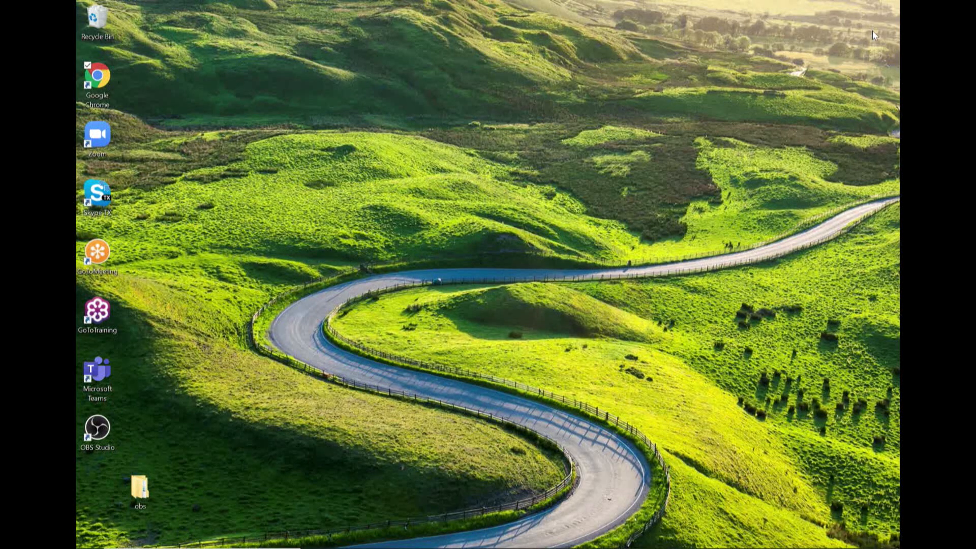
{"action": "mouse_move", "coordinate": [812, 37]}
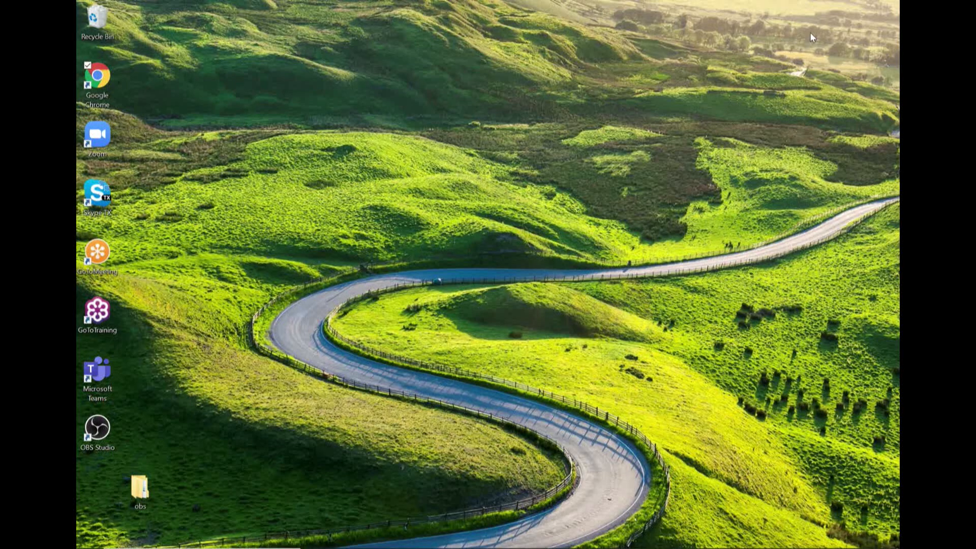
Step: Visit ndi.tv in Chrome, download the NDI Tools 4.5 installer, then close the browser
{"action": "left_click", "coordinate": [97, 79]}
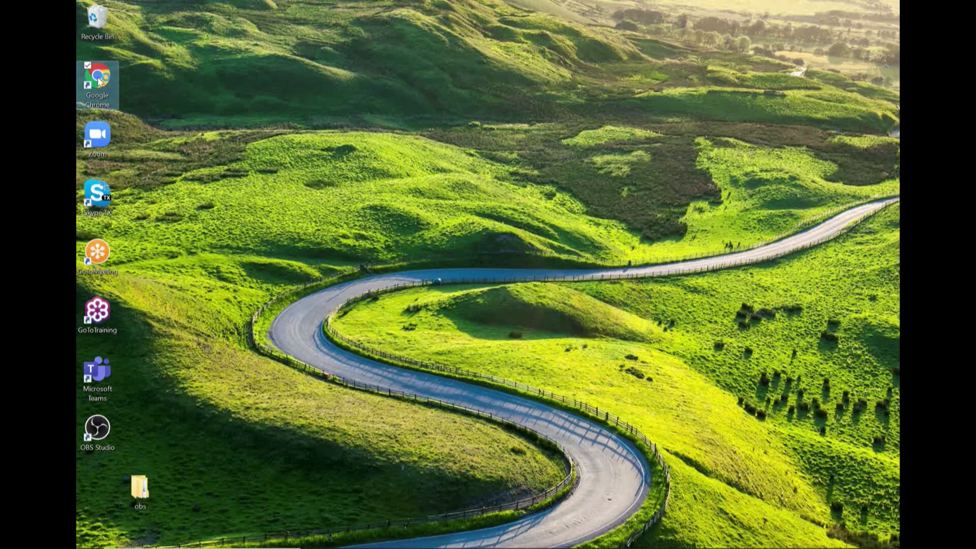
{"action": "type", "text": "ndi.tv"}
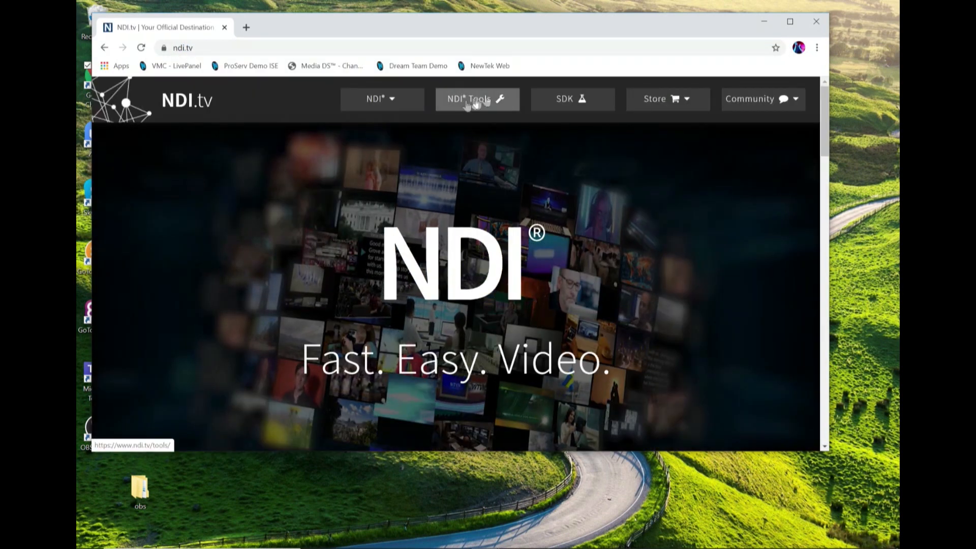
{"action": "mouse_move", "coordinate": [488, 106]}
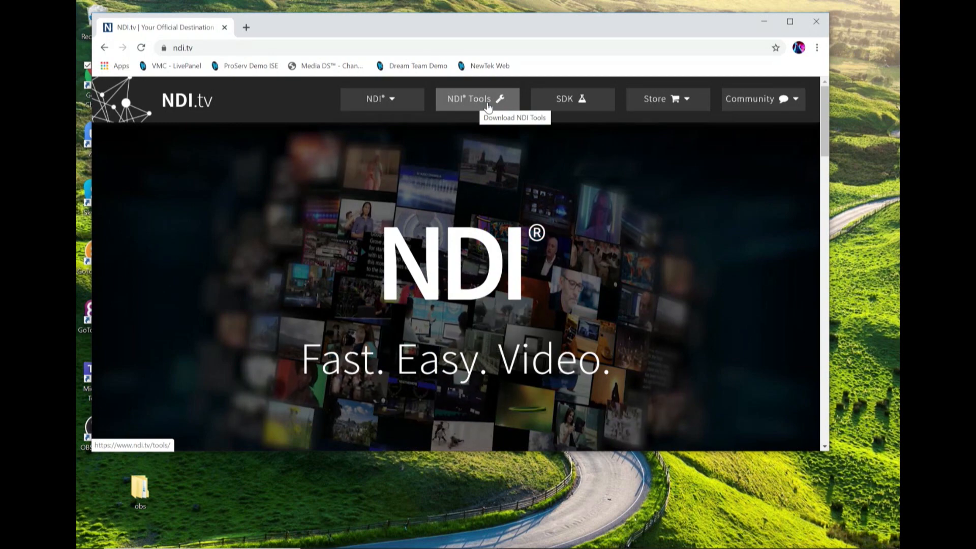
{"action": "left_click", "coordinate": [478, 98]}
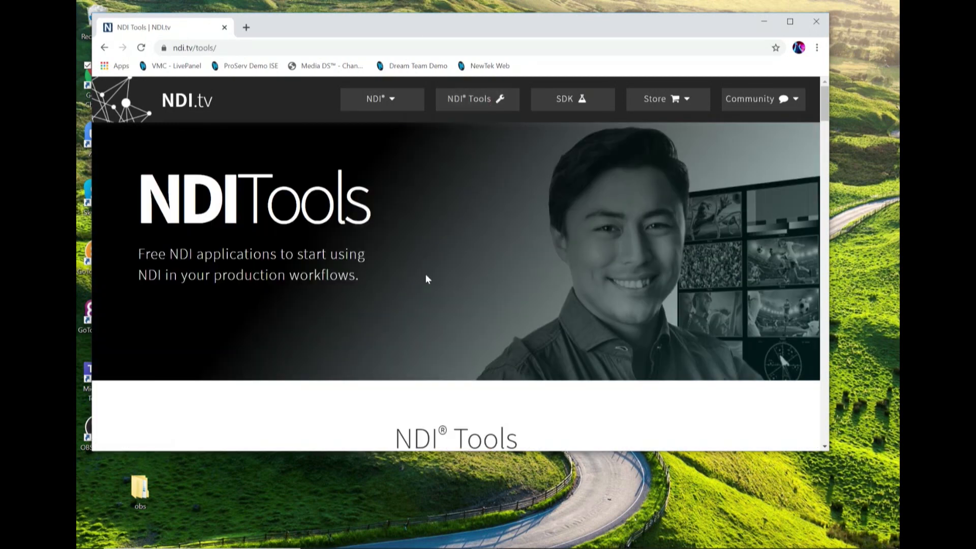
{"action": "scroll", "scroll_direction": "down", "scroll_amount": 3}
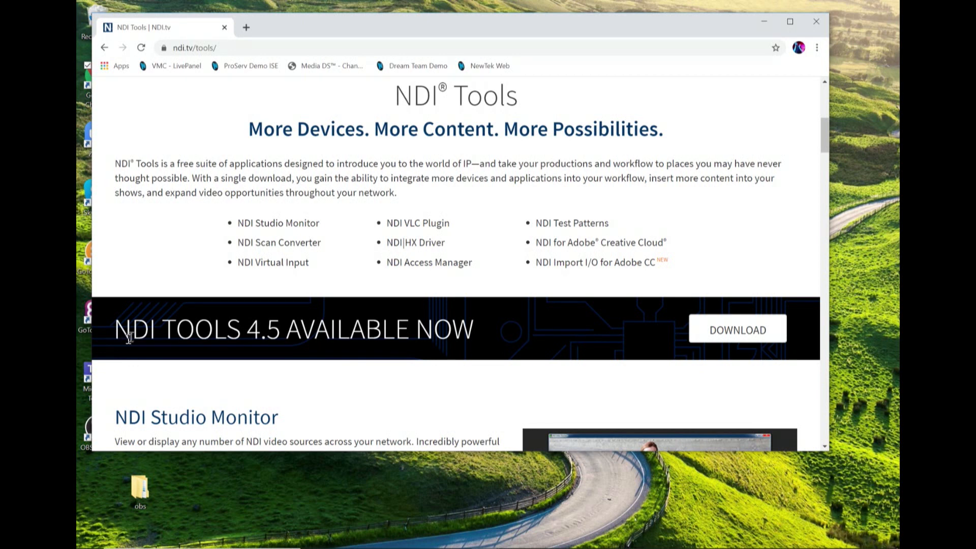
{"action": "mouse_move", "coordinate": [720, 354]}
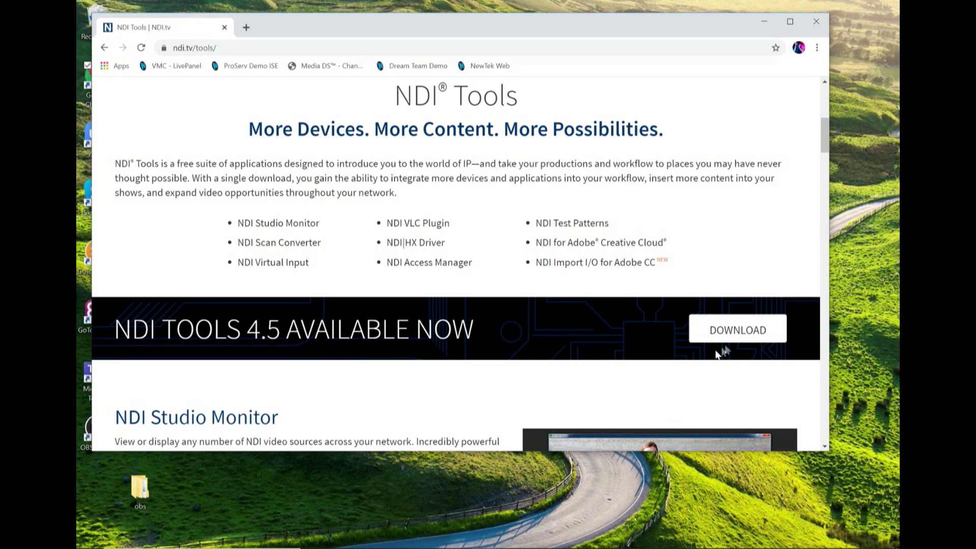
{"action": "mouse_move", "coordinate": [280, 227]}
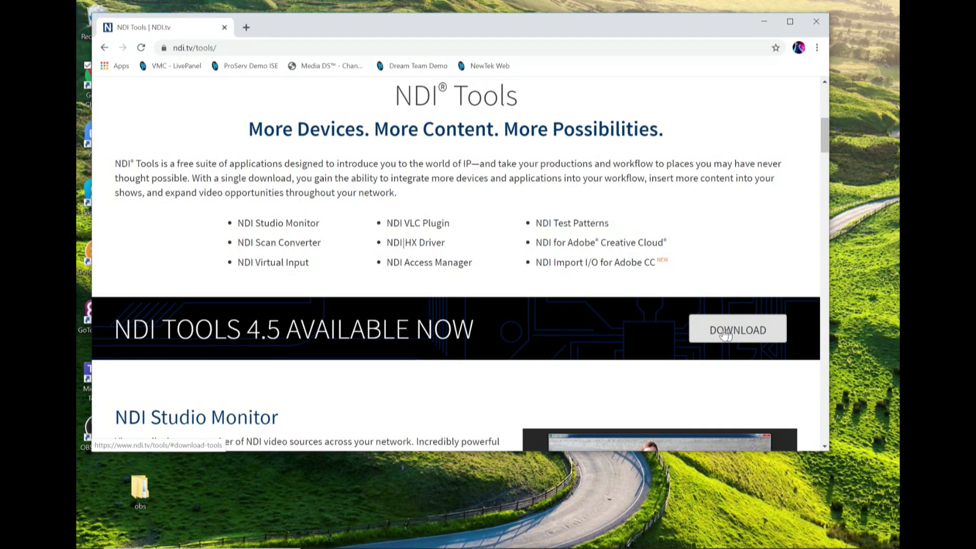
{"action": "left_click", "coordinate": [738, 329]}
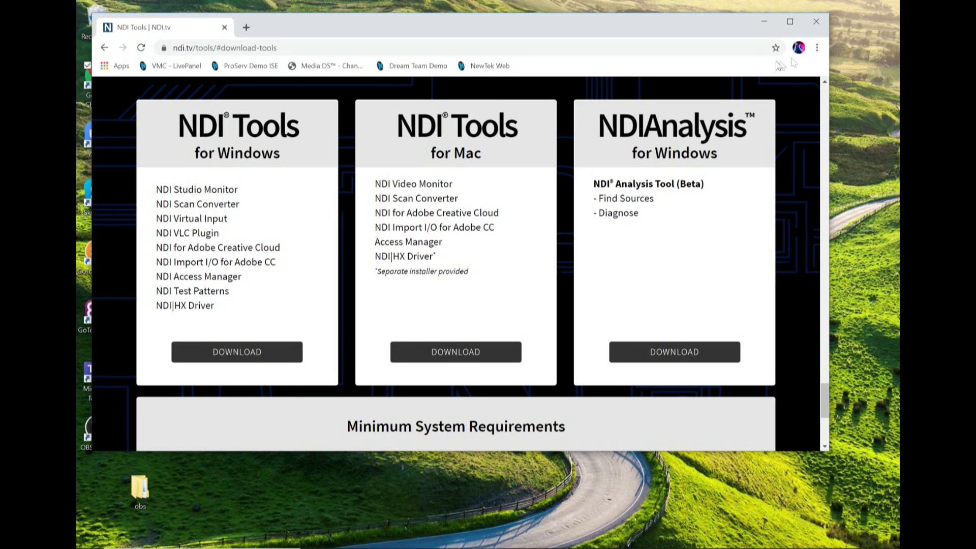
{"action": "left_click", "coordinate": [816, 21]}
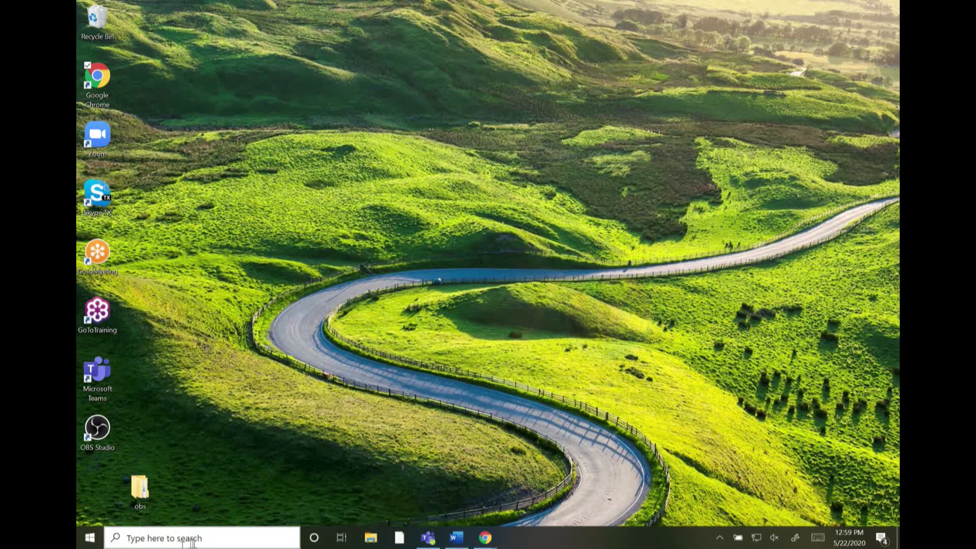
Step: Launch NDI Studio Monitor from Windows search and show its NDI source list
{"action": "type", "text": "st"}
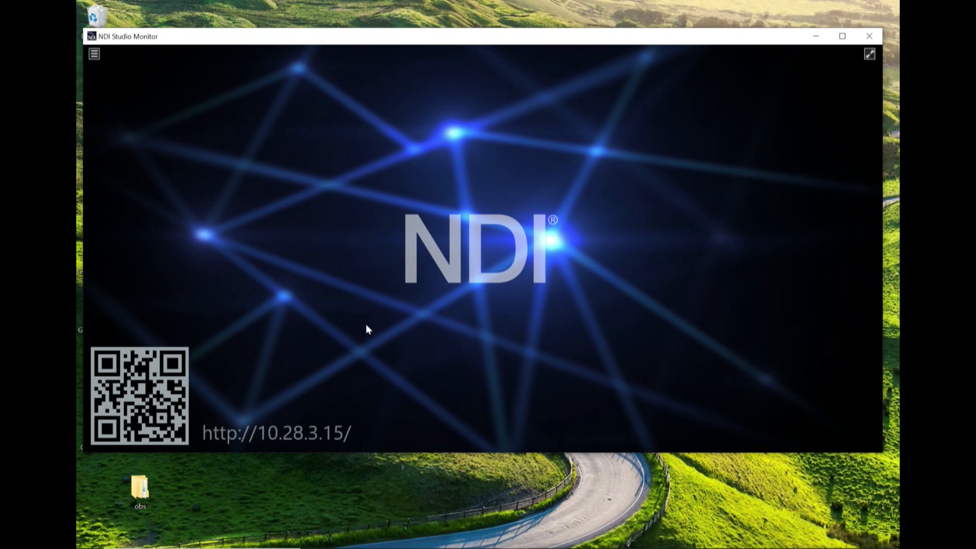
{"action": "mouse_move", "coordinate": [168, 124]}
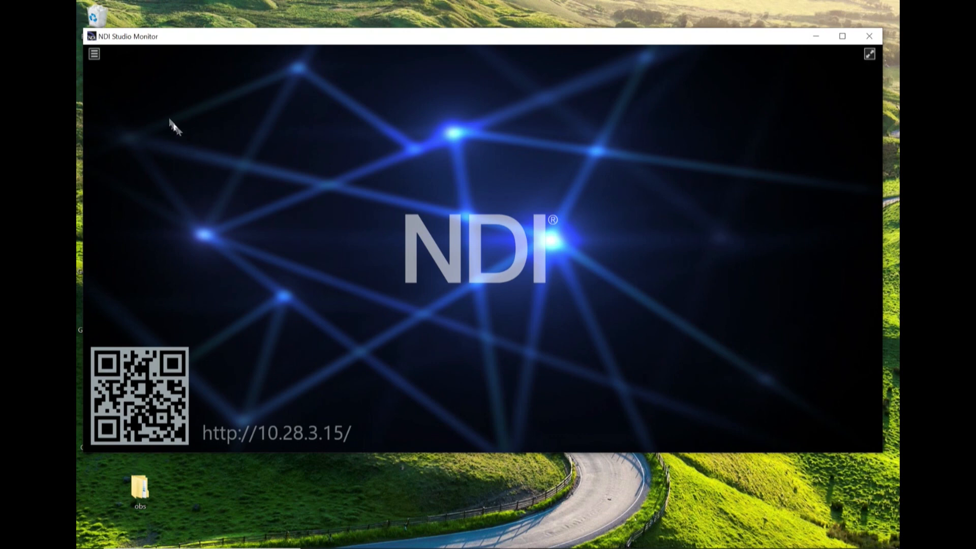
{"action": "left_click", "coordinate": [94, 53]}
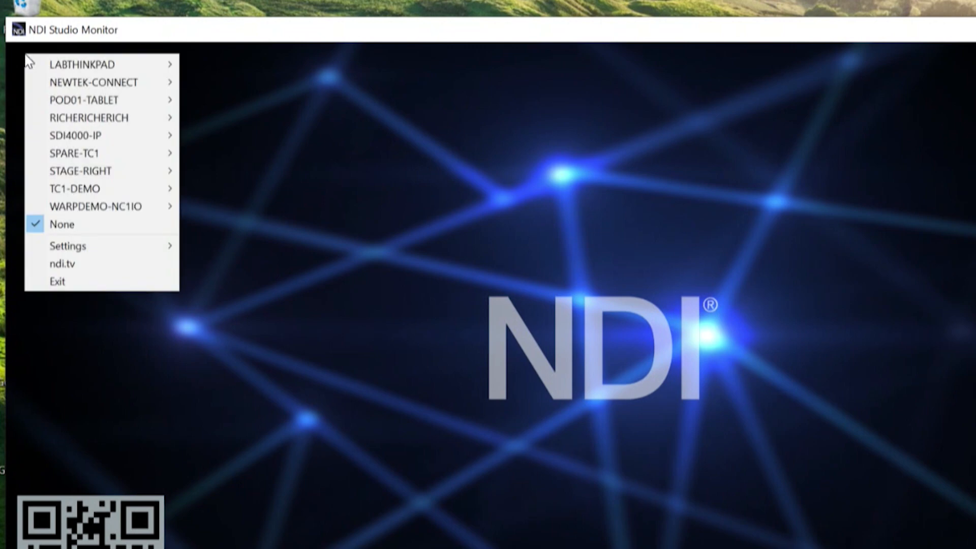
{"action": "mouse_move", "coordinate": [92, 83]}
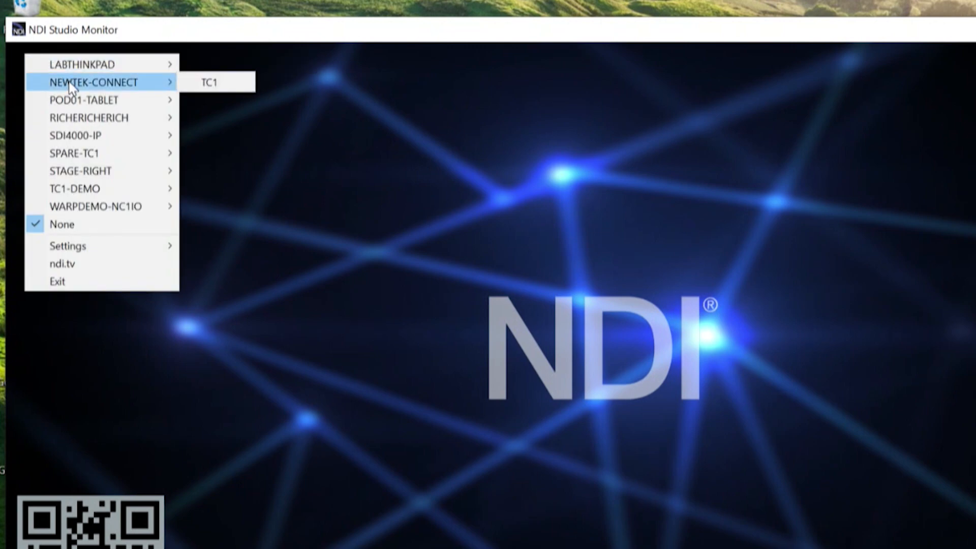
{"action": "mouse_move", "coordinate": [91, 100]}
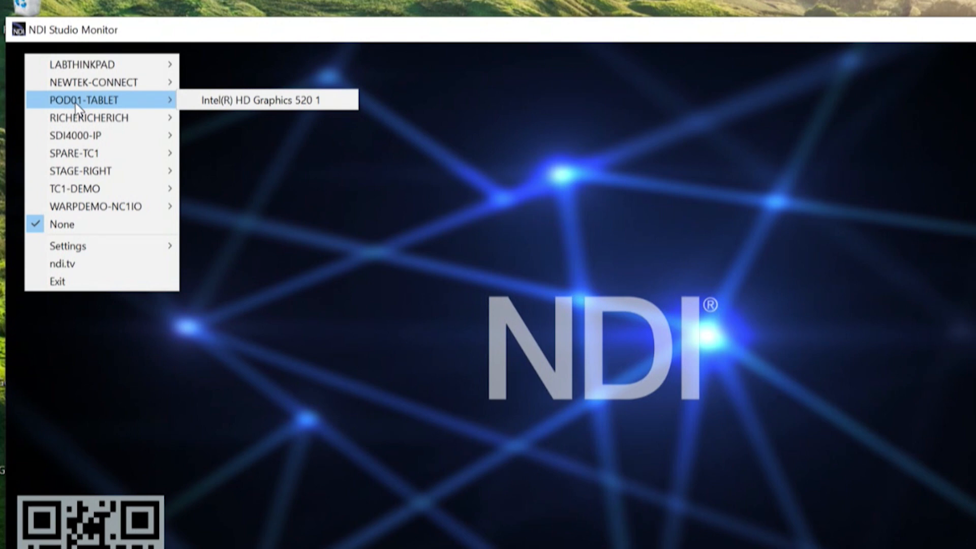
{"action": "mouse_move", "coordinate": [103, 118]}
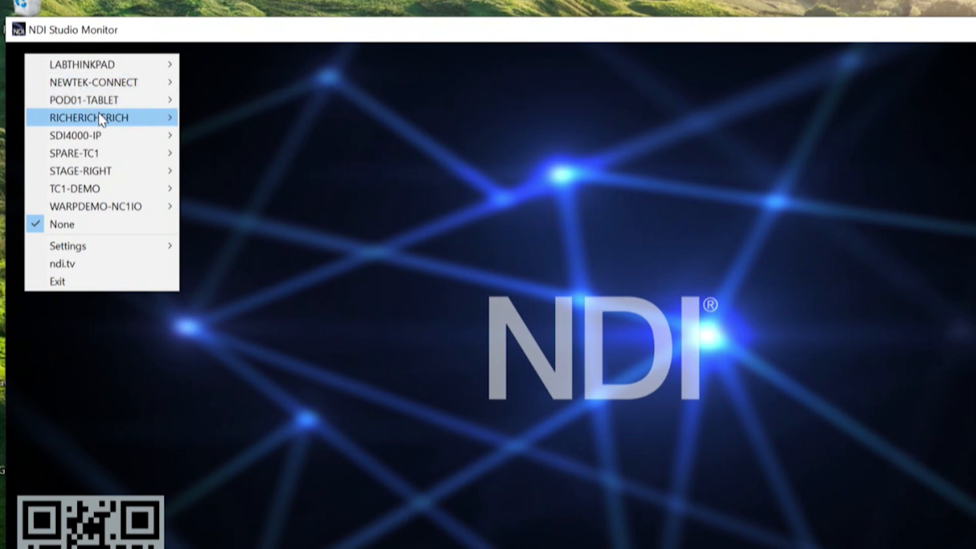
{"action": "mouse_move", "coordinate": [101, 134]}
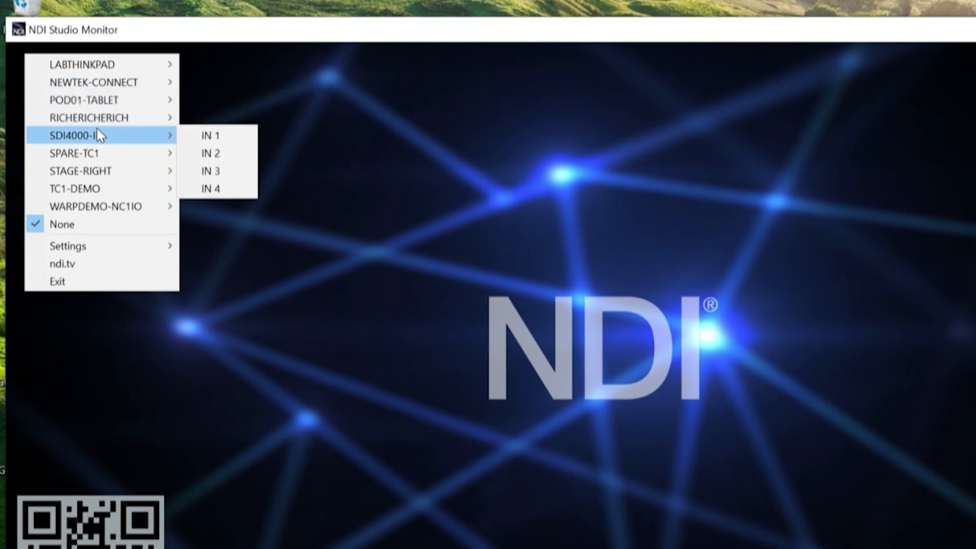
{"action": "mouse_move", "coordinate": [69, 152]}
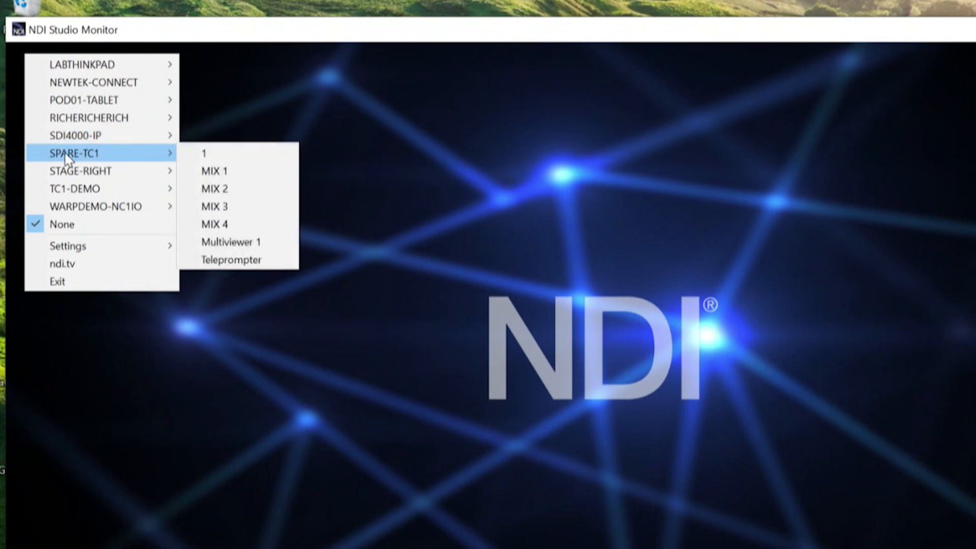
{"action": "mouse_move", "coordinate": [197, 158]}
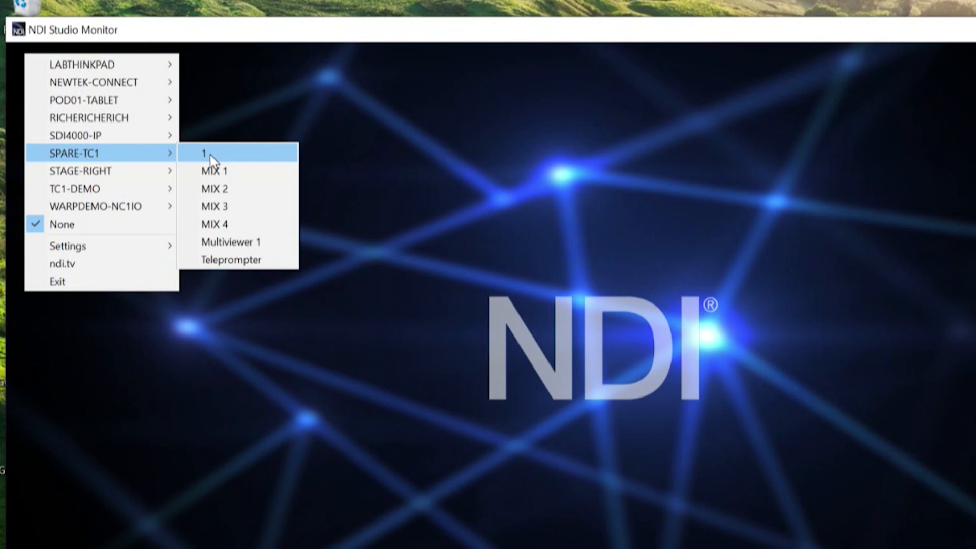
{"action": "mouse_move", "coordinate": [232, 208]}
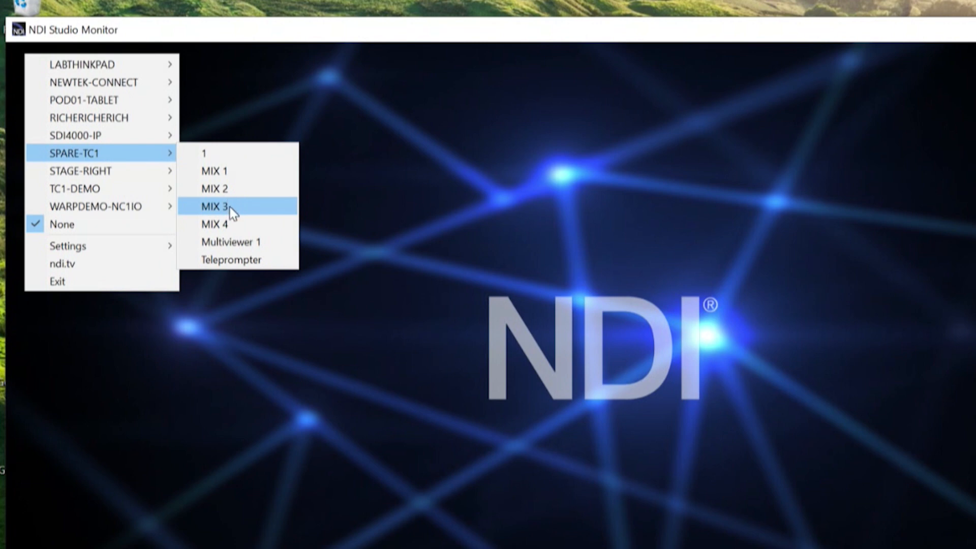
{"action": "mouse_move", "coordinate": [255, 262]}
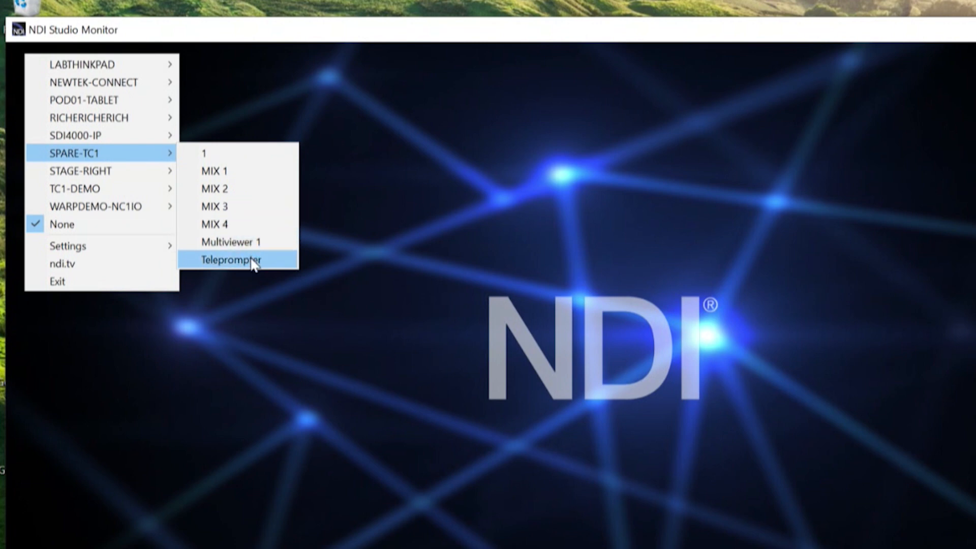
{"action": "mouse_move", "coordinate": [249, 247]}
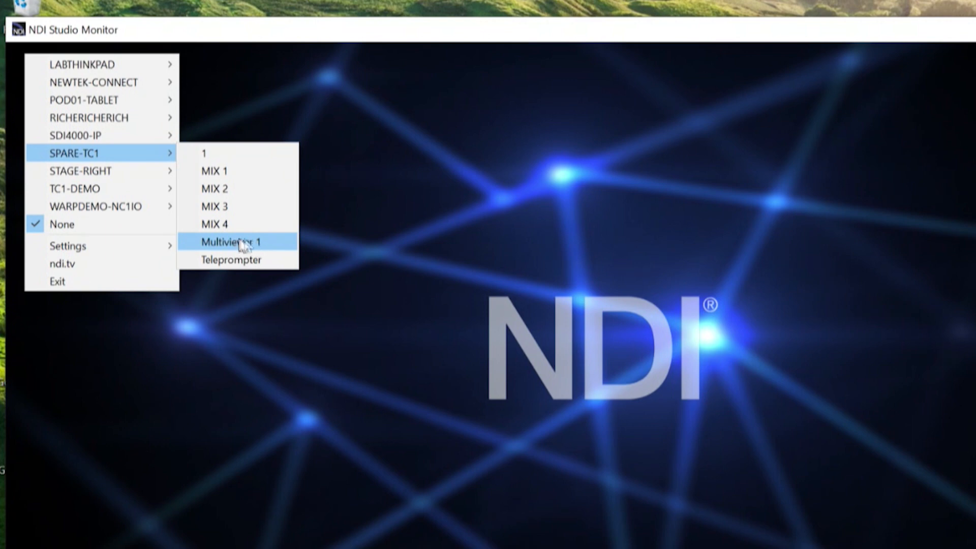
Step: Select the SPARE-TC1 Multiviewer 1 source to show the TriCaster interface remotely
{"action": "left_click", "coordinate": [238, 242]}
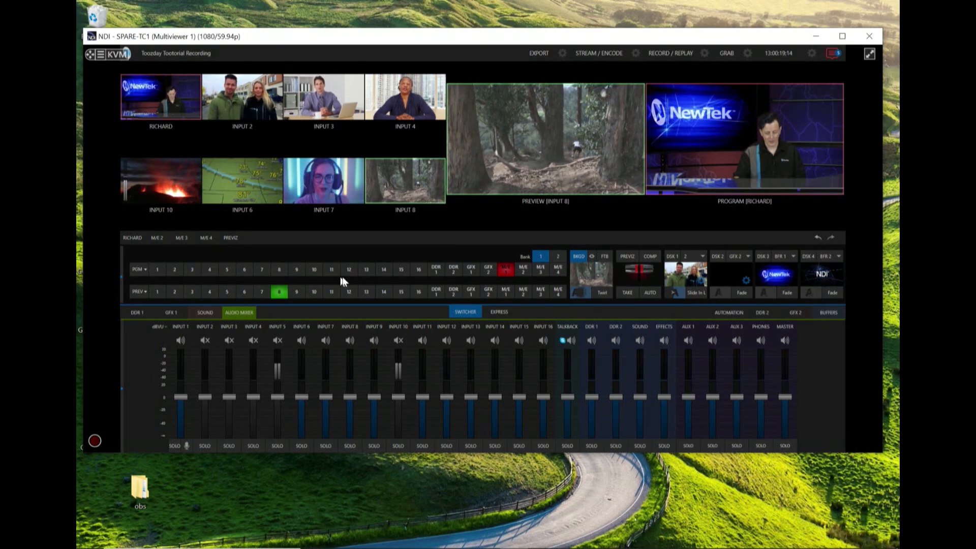
{"action": "left_click", "coordinate": [869, 52]}
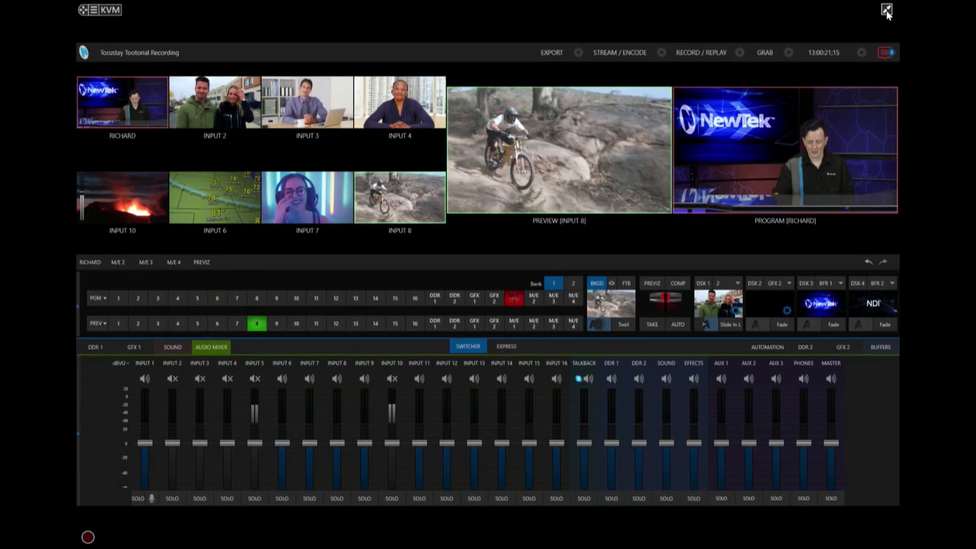
{"action": "left_click", "coordinate": [884, 10]}
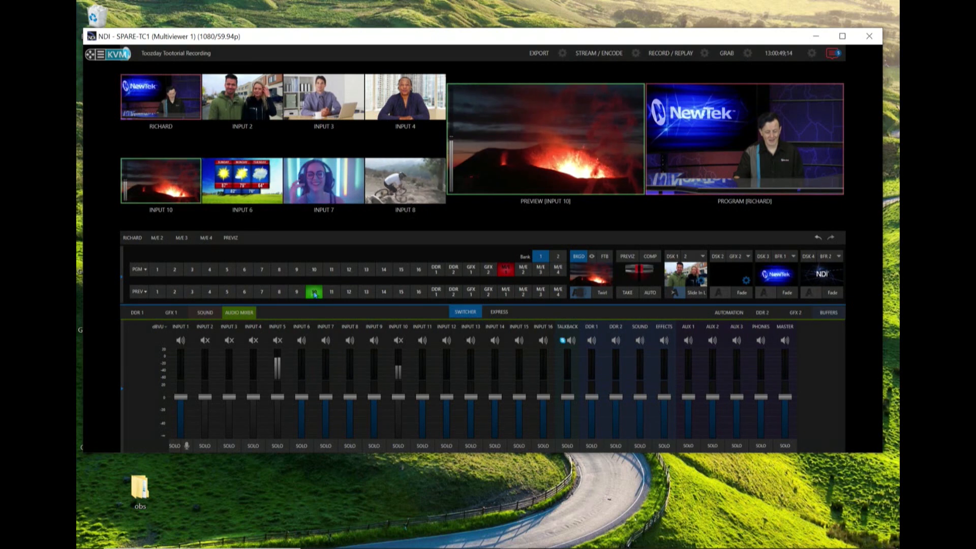
Step: Via KVM, put INPUT 8 on preview and send INPUT 6 to program
{"action": "left_click", "coordinate": [279, 292]}
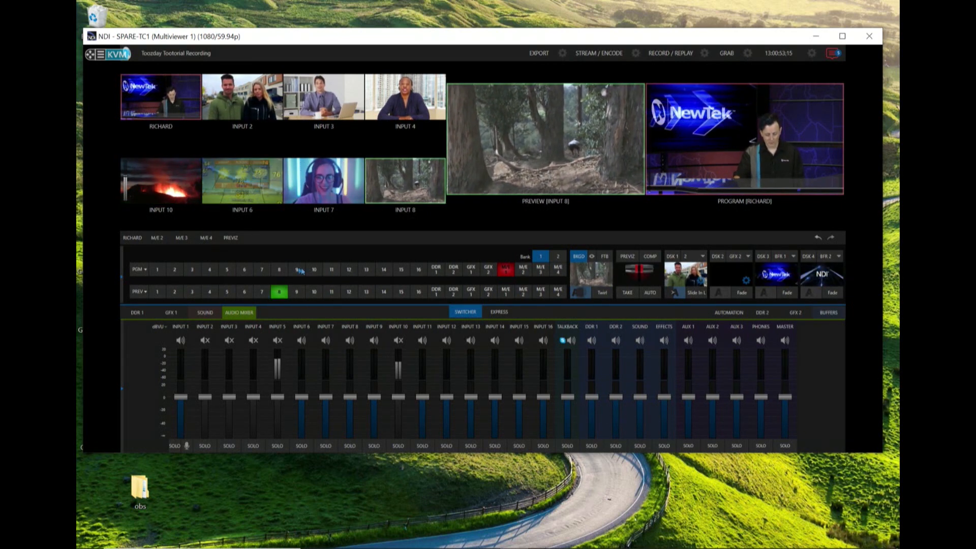
{"action": "left_click", "coordinate": [244, 269]}
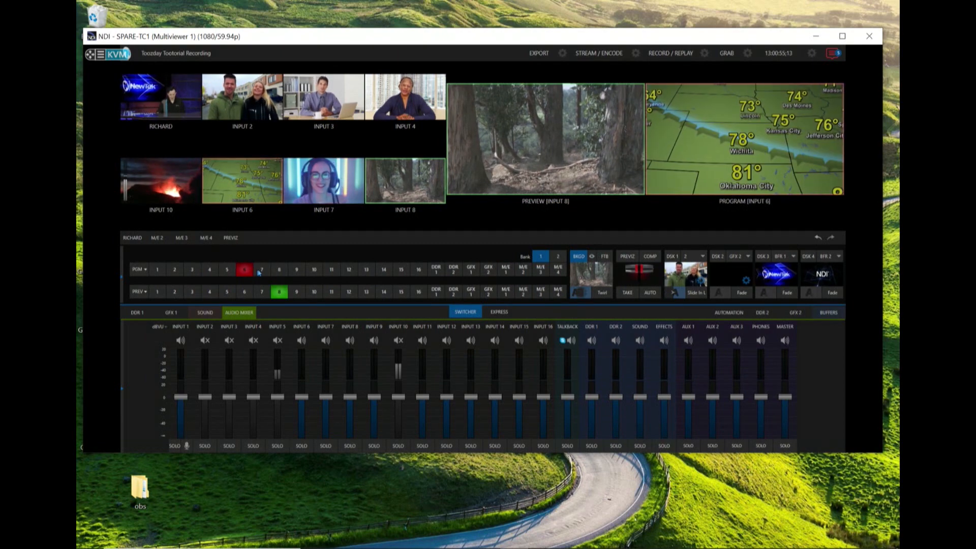